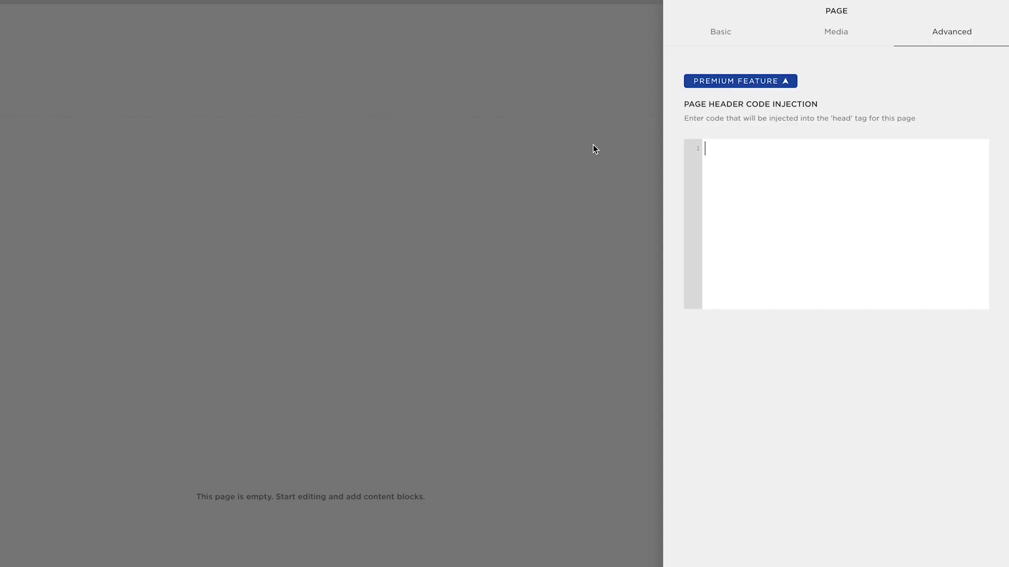
Enter a <script> tag in Page Header Code Injection and begin the inner line with $.
text(<scr)
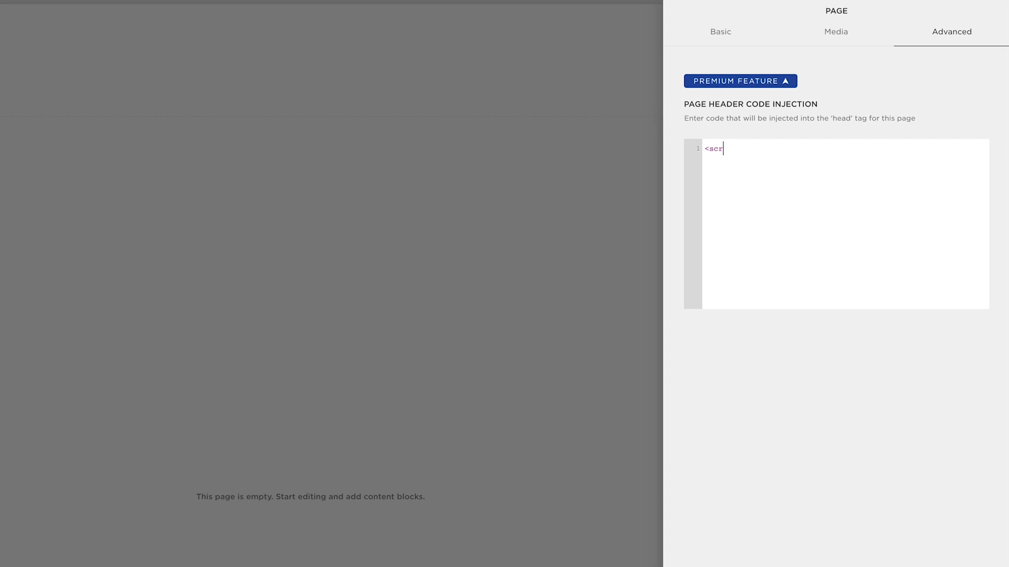
text(ipt)
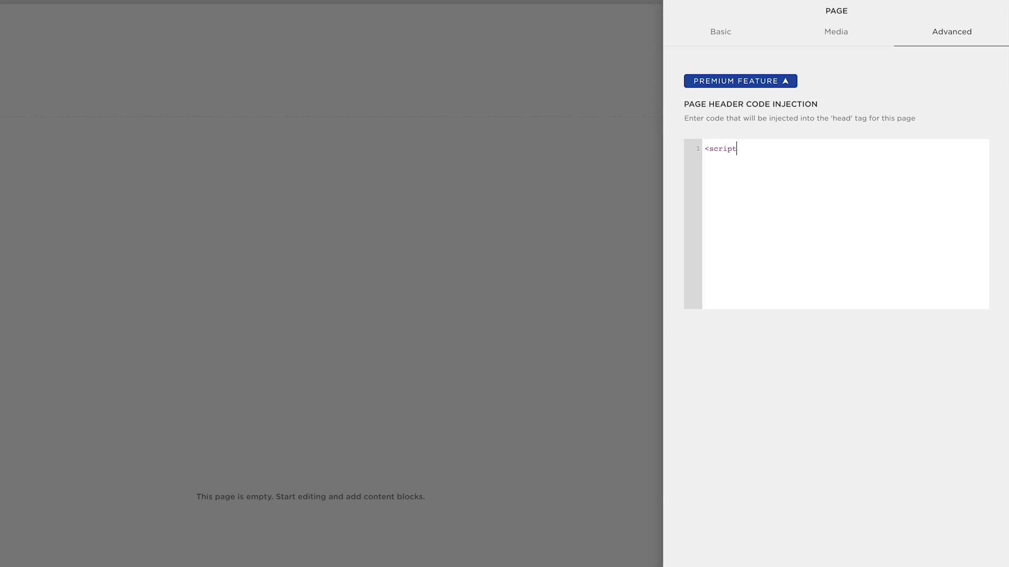
text(>)
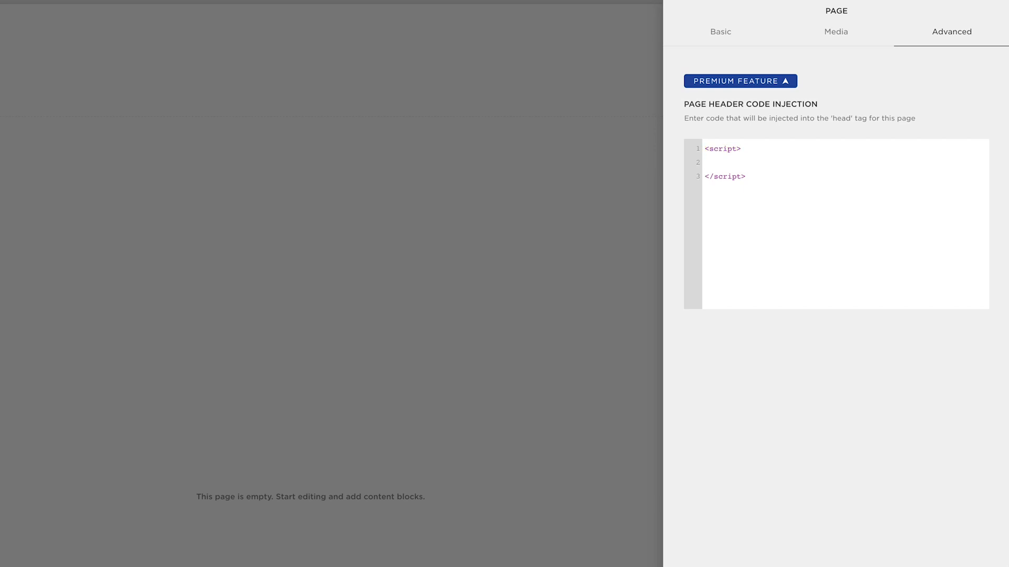
click(707, 161)
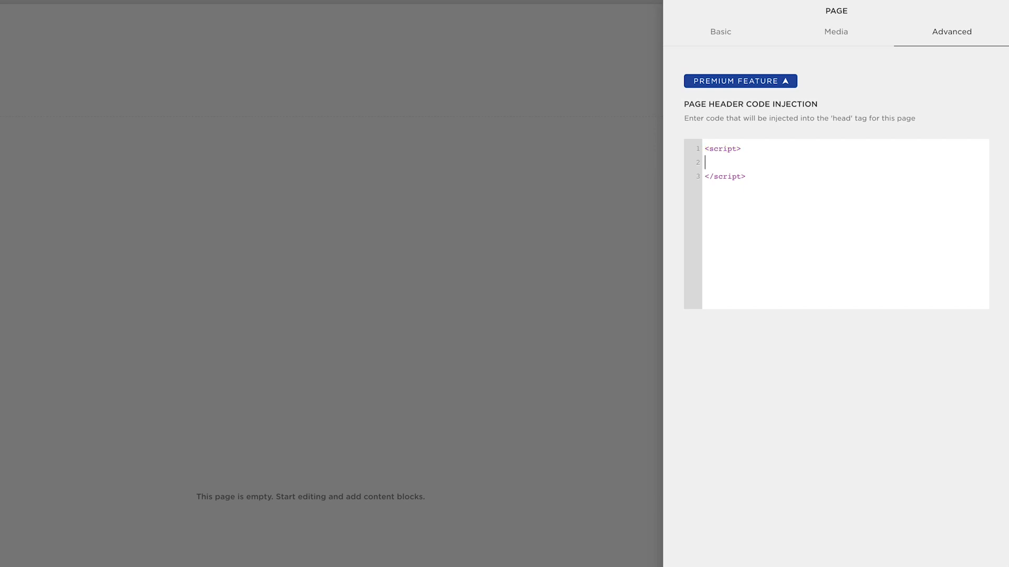
text($)
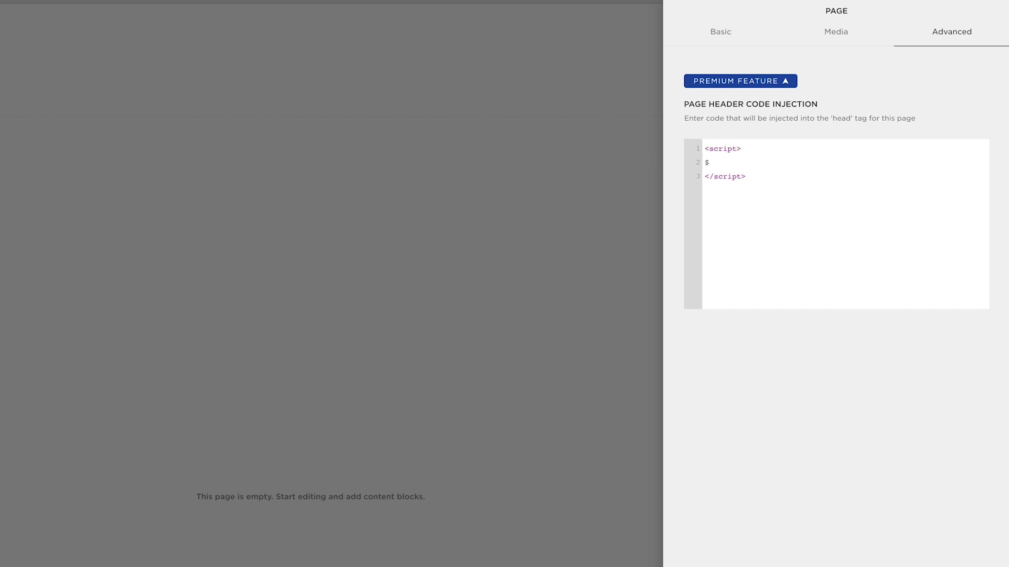